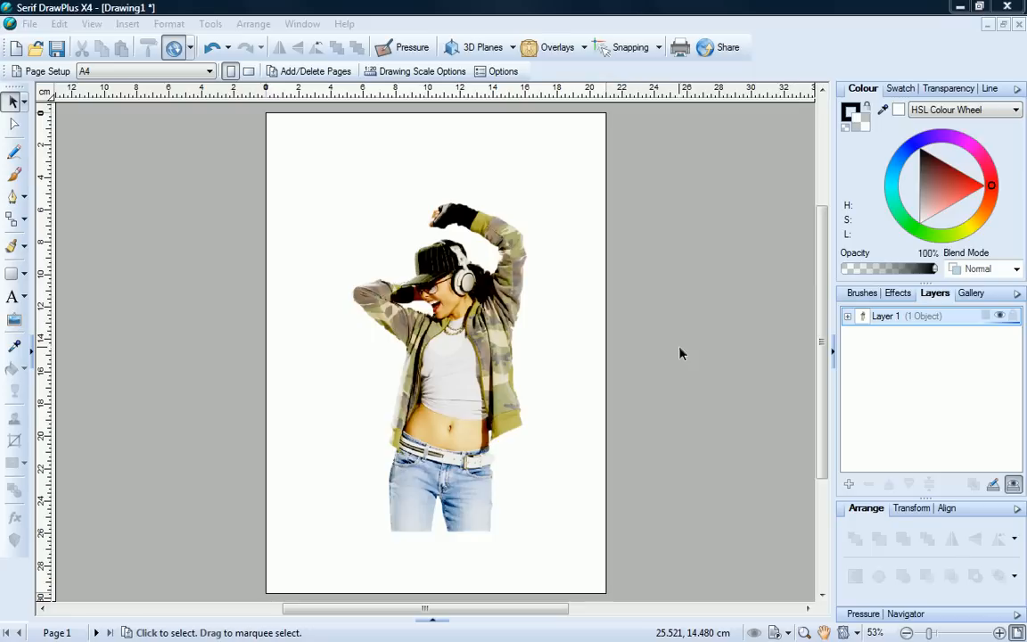
{"action": "mouse_move", "coordinate": [552, 355]}
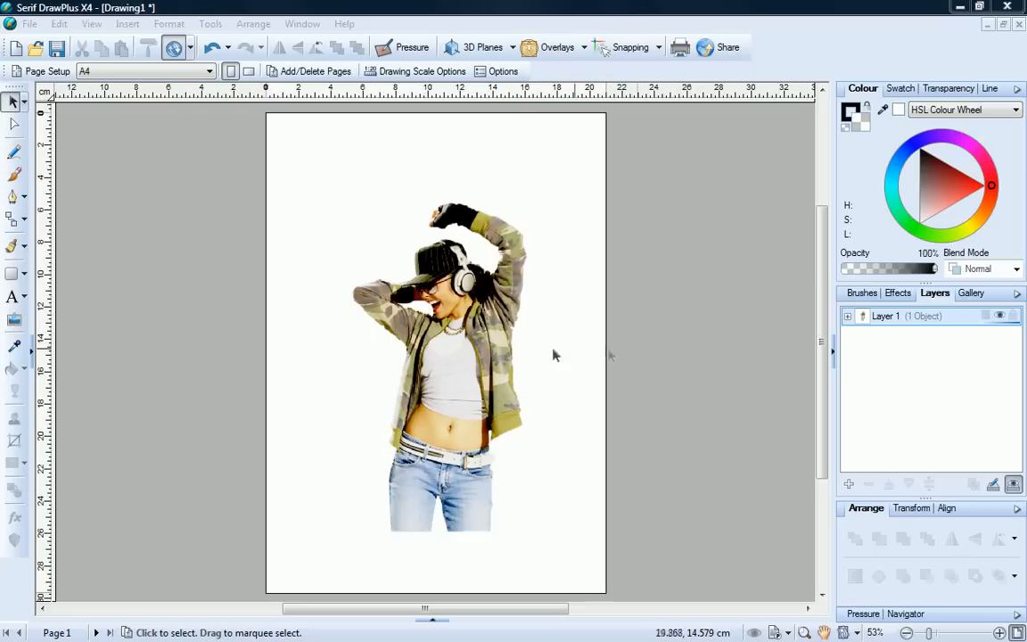
Select the dancing-woman photo on the A4 page as a bitmap
{"action": "left_click", "coordinate": [436, 357]}
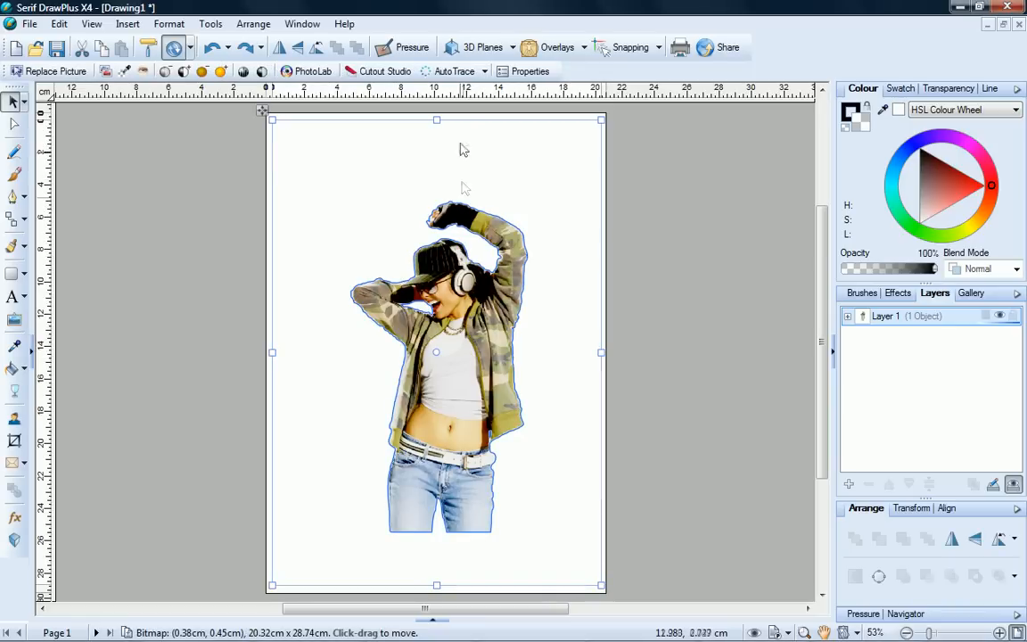
{"action": "mouse_move", "coordinate": [455, 71]}
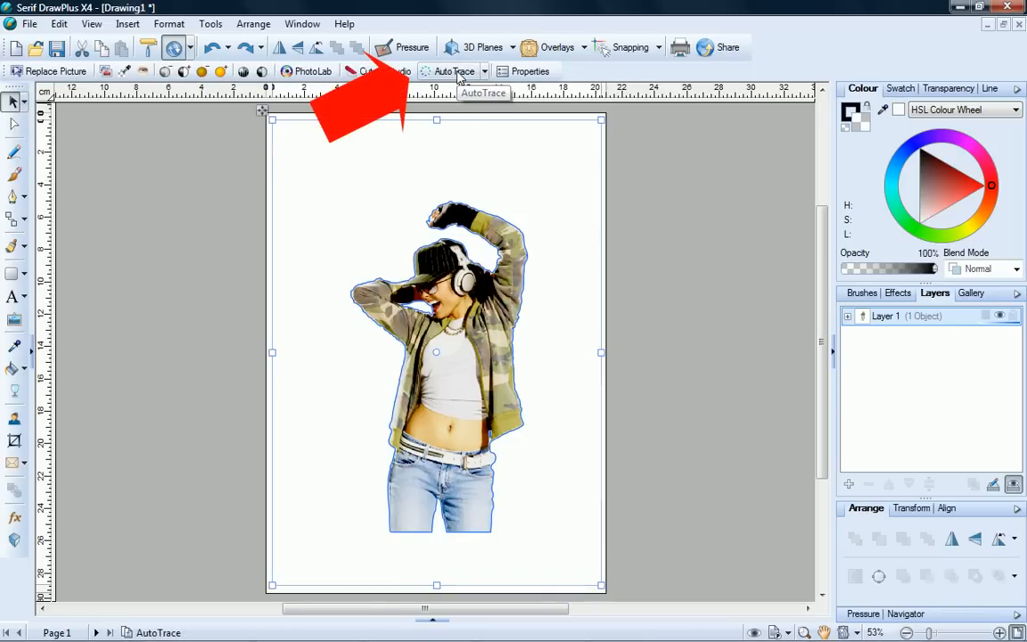
Launch AutoTrace Studio on the photo with the Photo Image Trace profile
{"action": "left_click", "coordinate": [454, 72]}
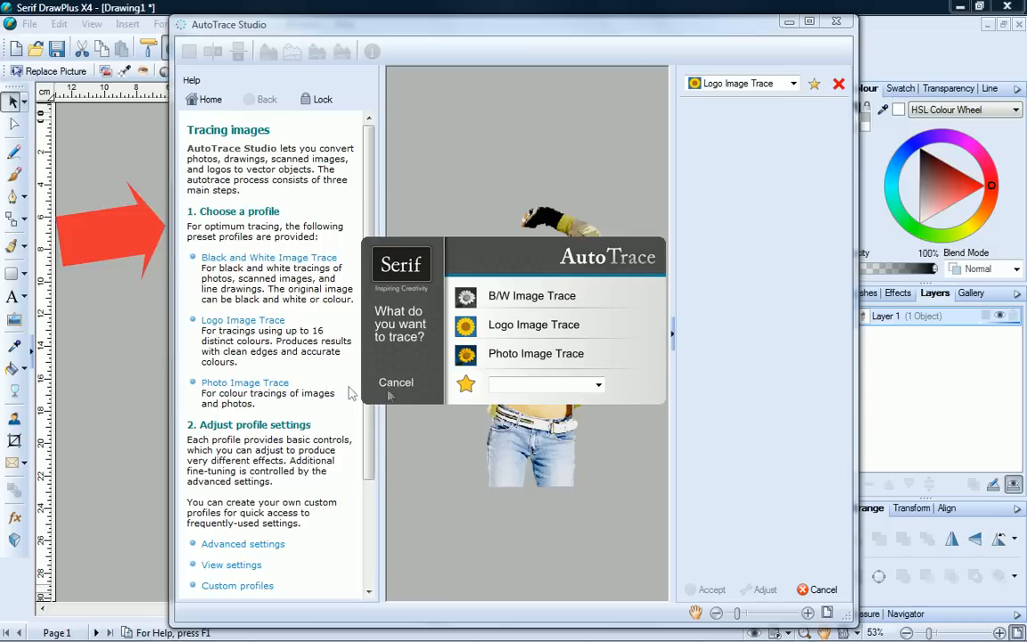
{"action": "left_click", "coordinate": [535, 353]}
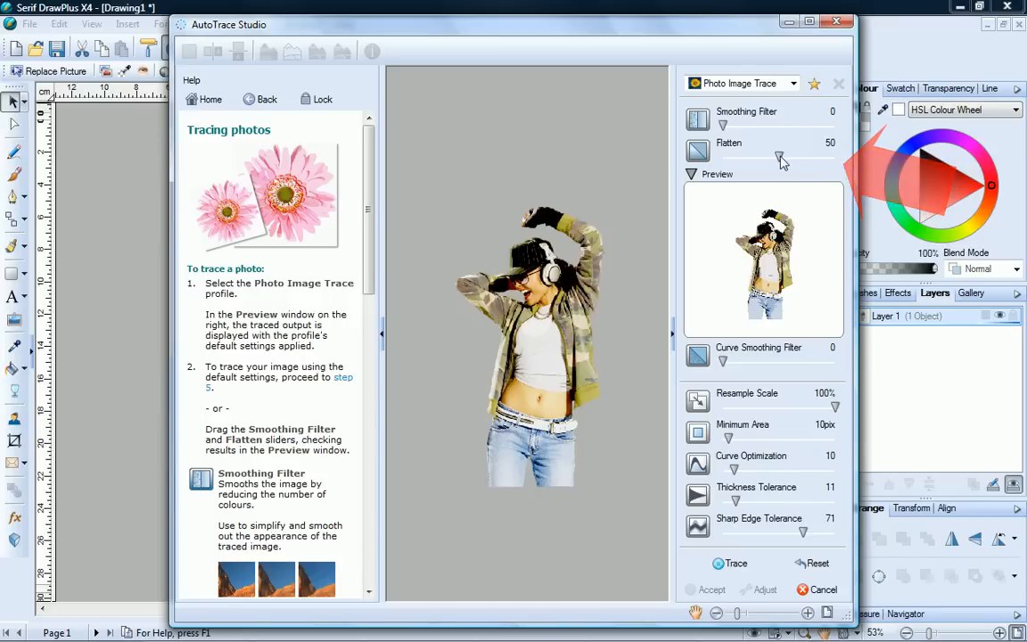
Adjust the trace settings to Flatten 32 and Smoothing Filter 54
{"action": "left_click_drag", "start_coordinate": [777, 157], "coordinate": [763, 157]}
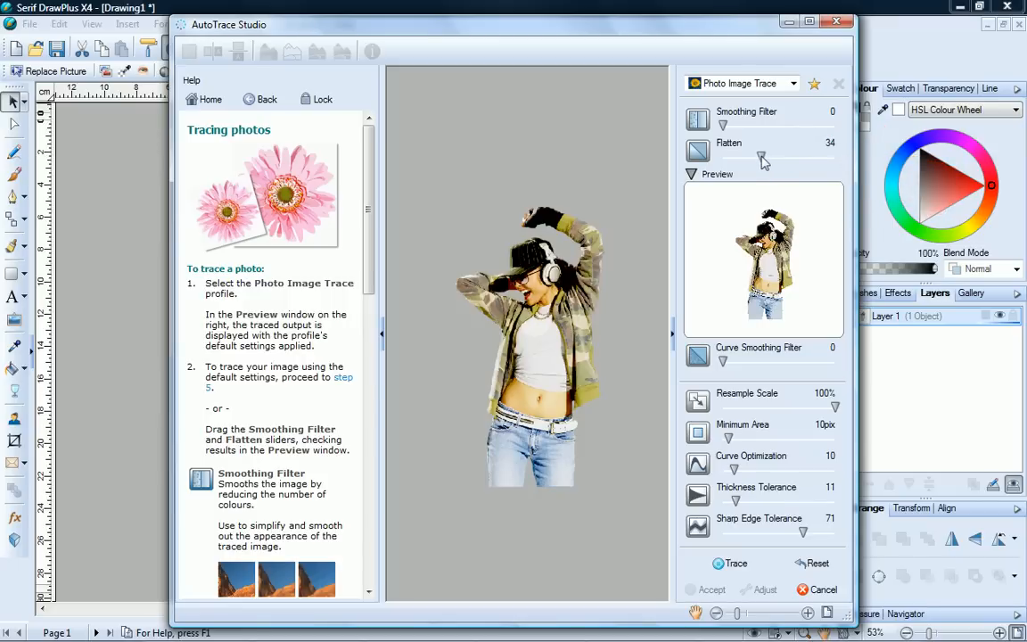
{"action": "left_click_drag", "start_coordinate": [763, 158], "coordinate": [758, 158]}
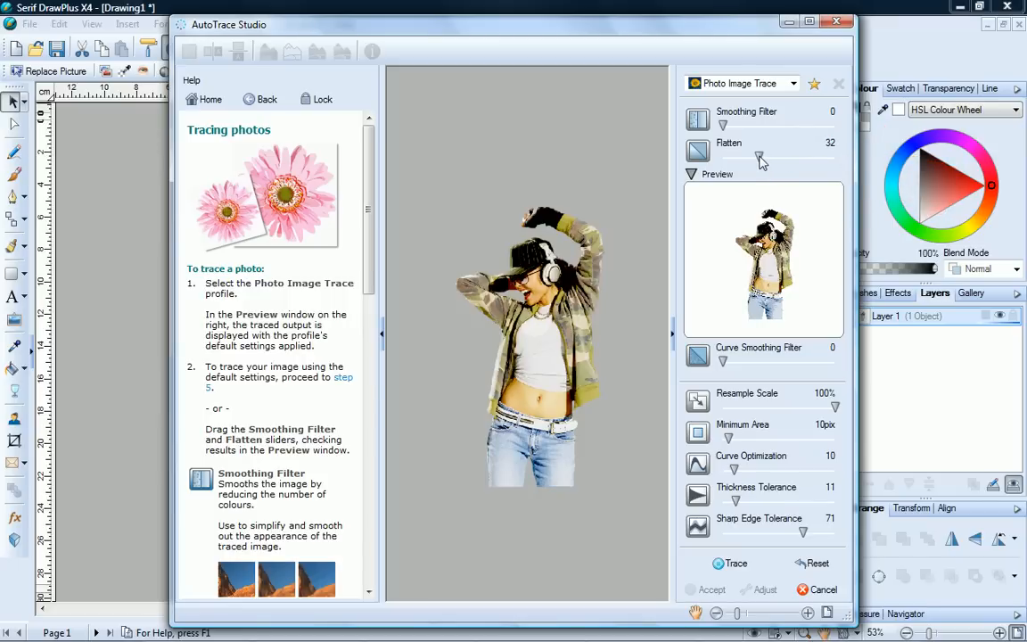
{"action": "left_click_drag", "start_coordinate": [722, 125], "coordinate": [747, 125]}
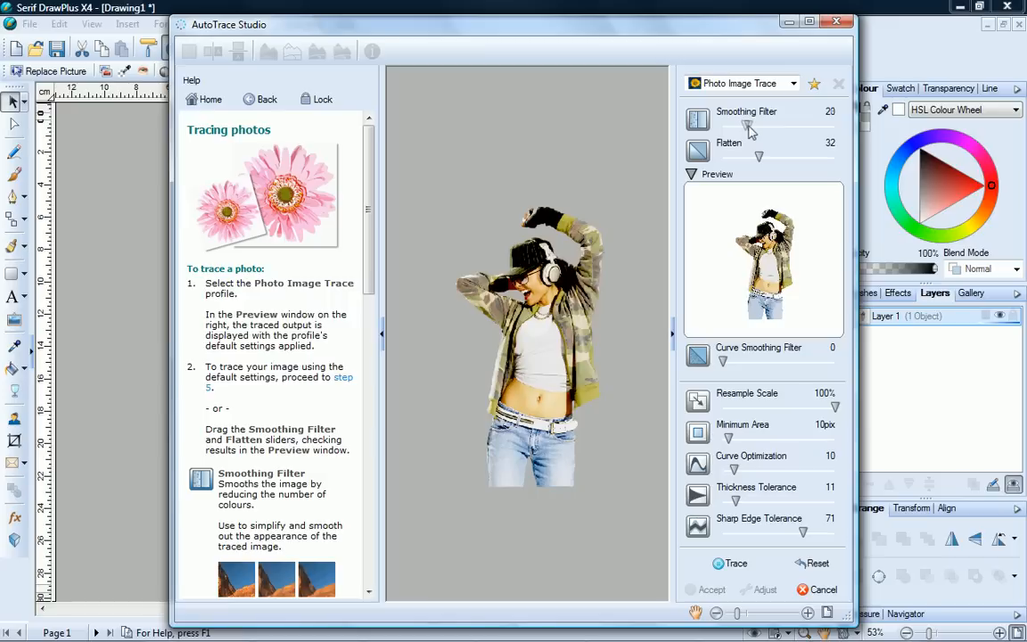
{"action": "left_click_drag", "start_coordinate": [747, 128], "coordinate": [778, 129]}
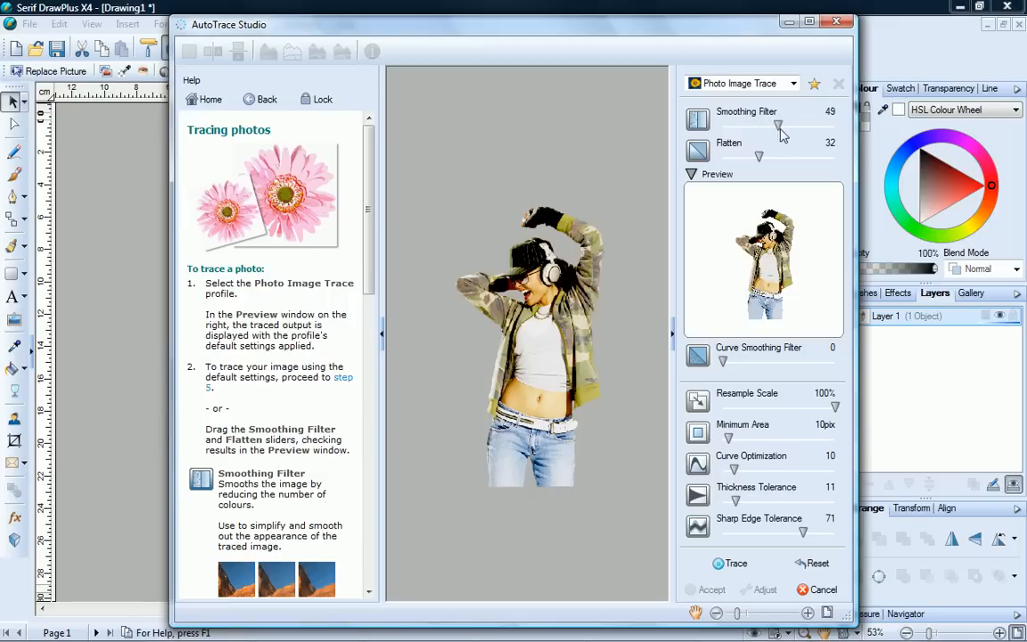
{"action": "left_click_drag", "start_coordinate": [778, 125], "coordinate": [784, 125]}
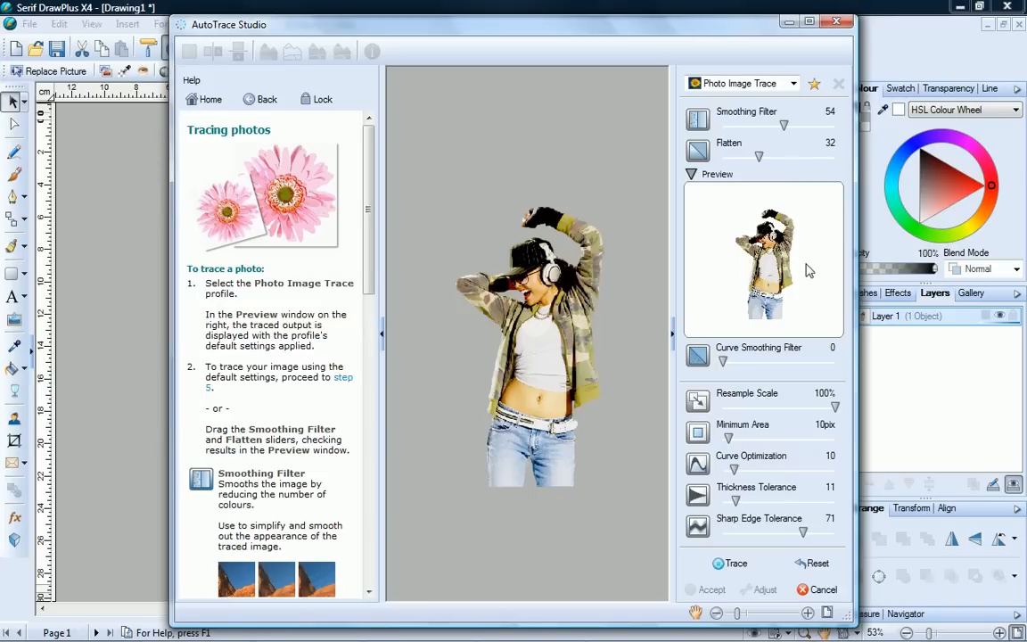
{"action": "mouse_move", "coordinate": [811, 281]}
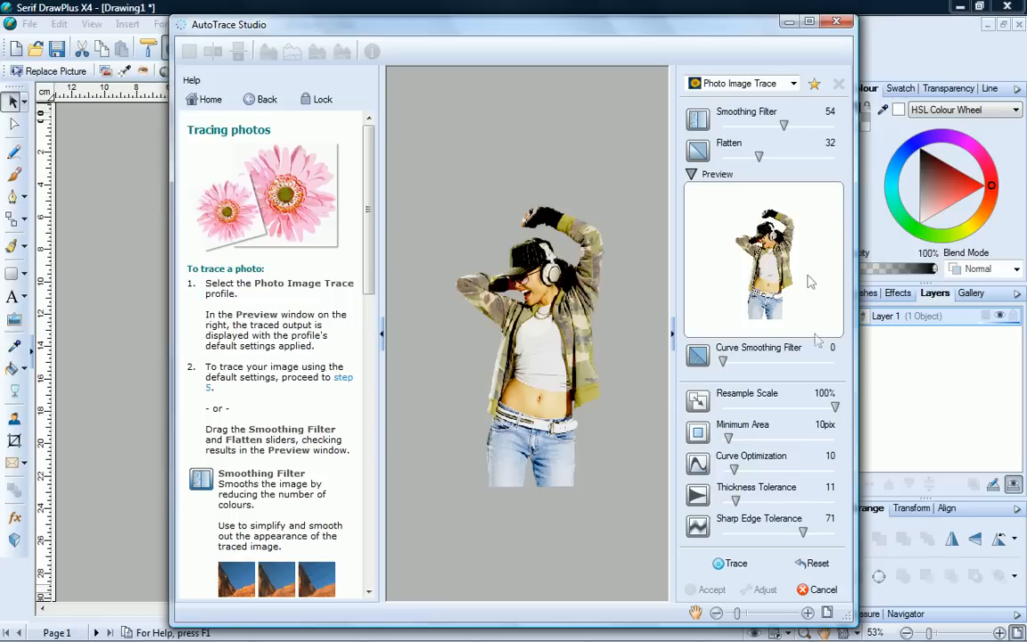
Reset the profile defaults and trace the photo into vector output
{"action": "left_click", "coordinate": [811, 564]}
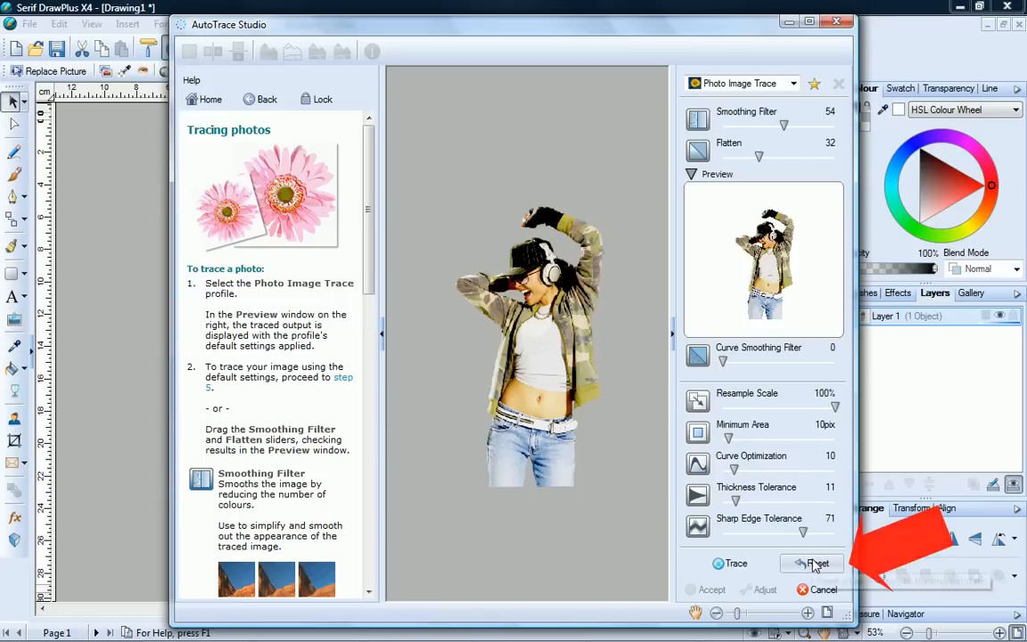
{"action": "left_click", "coordinate": [817, 564]}
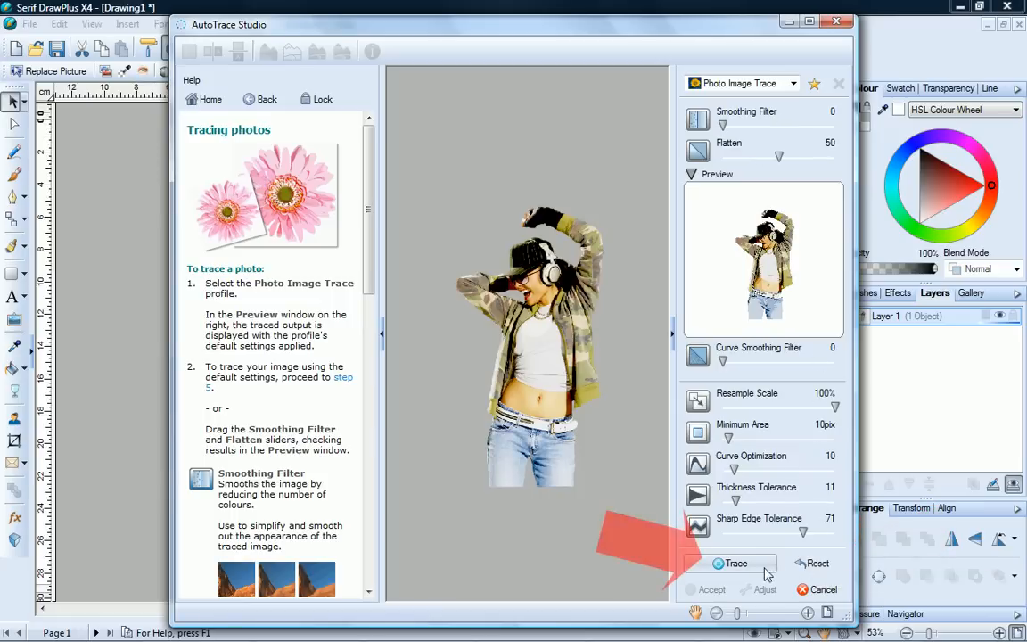
{"action": "left_click", "coordinate": [735, 564]}
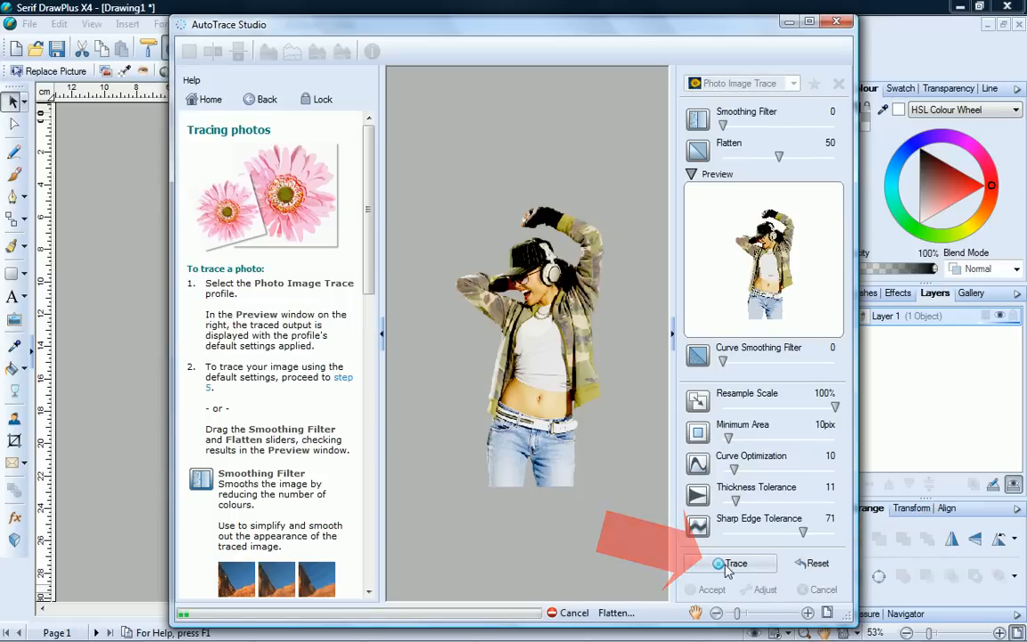
{"action": "left_click", "coordinate": [734, 563]}
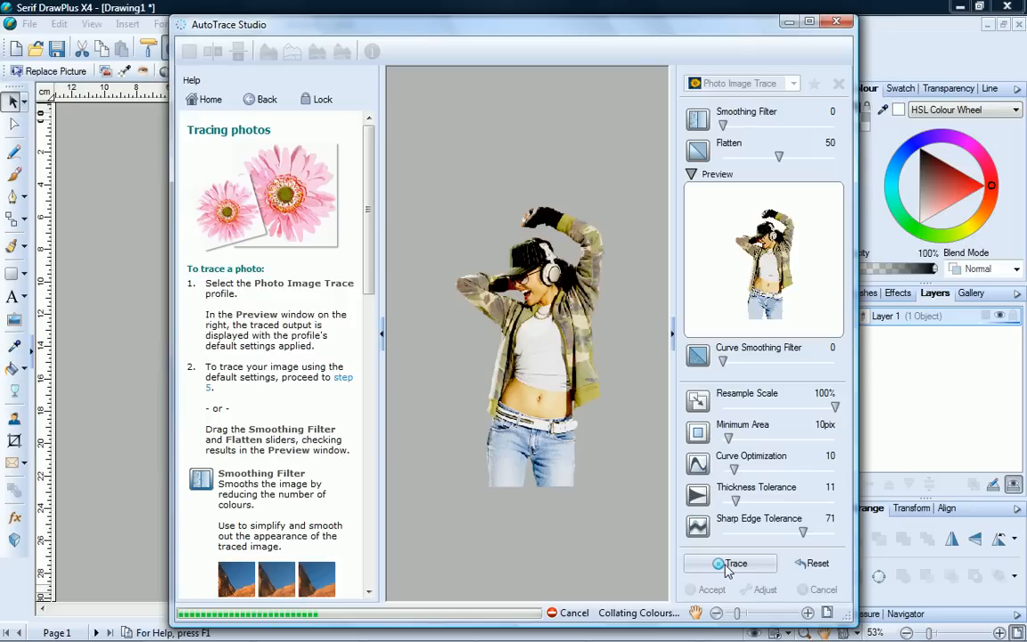
{"action": "left_click", "coordinate": [731, 564]}
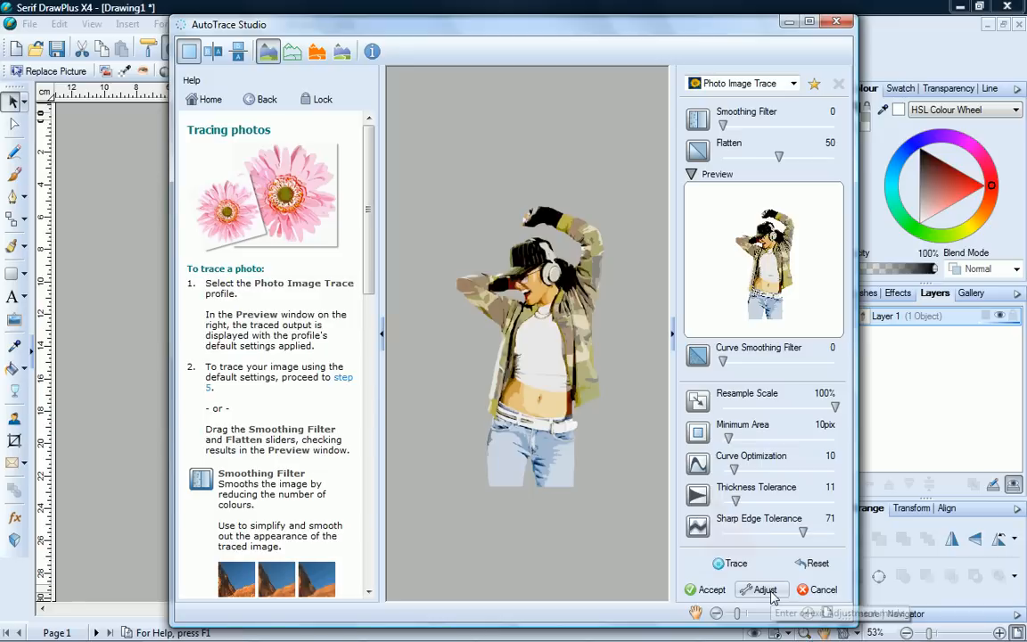
Merge the patchy colour areas across the woman's belly with the Merge Tool
{"action": "left_click", "coordinate": [763, 588]}
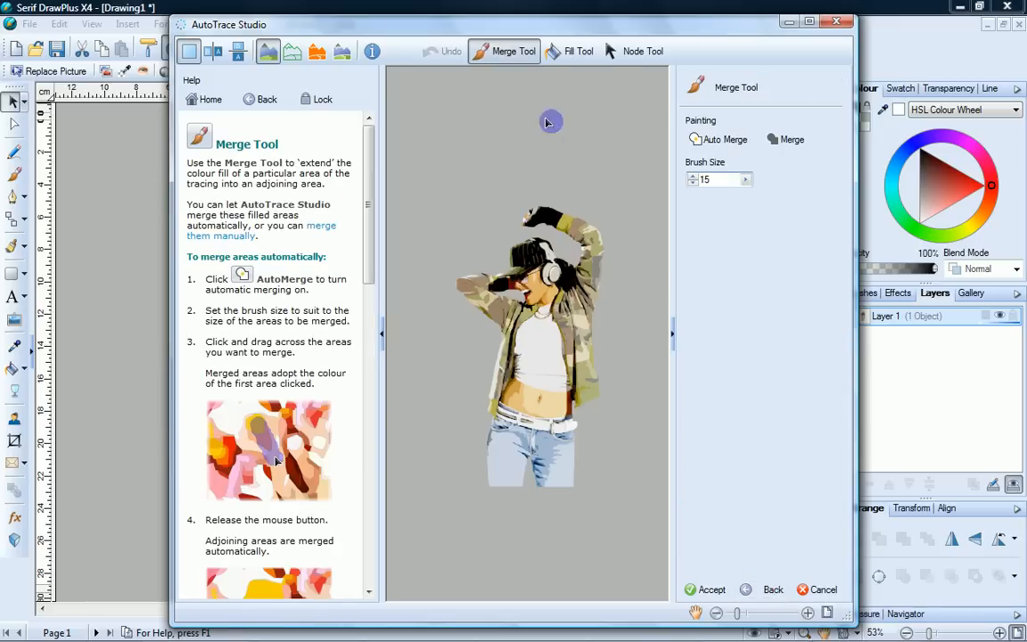
{"action": "mouse_move", "coordinate": [645, 64]}
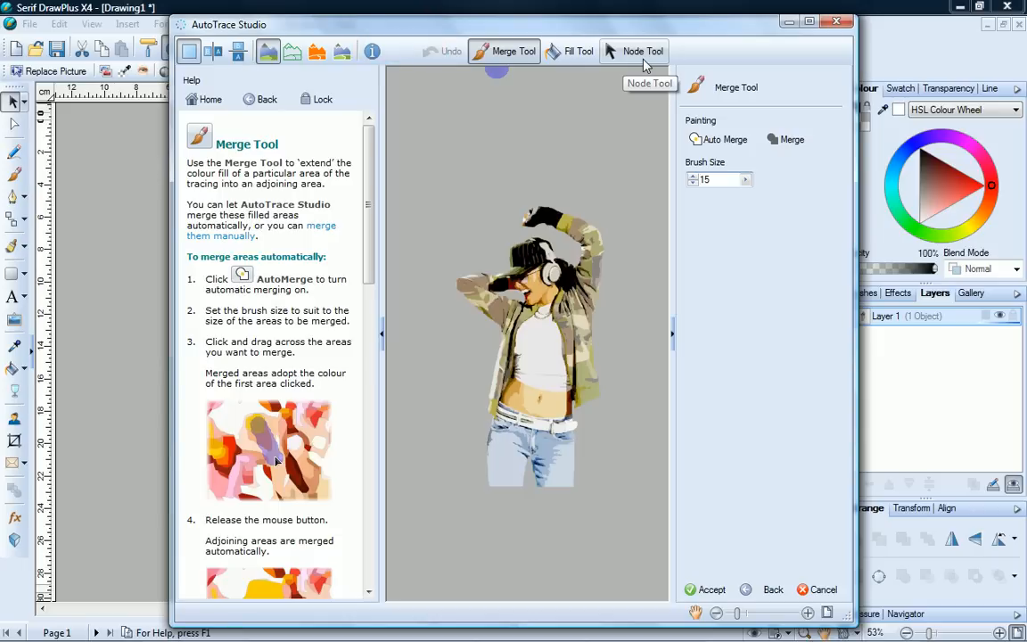
{"action": "mouse_move", "coordinate": [637, 167]}
{"action": "type", "text": "20"}
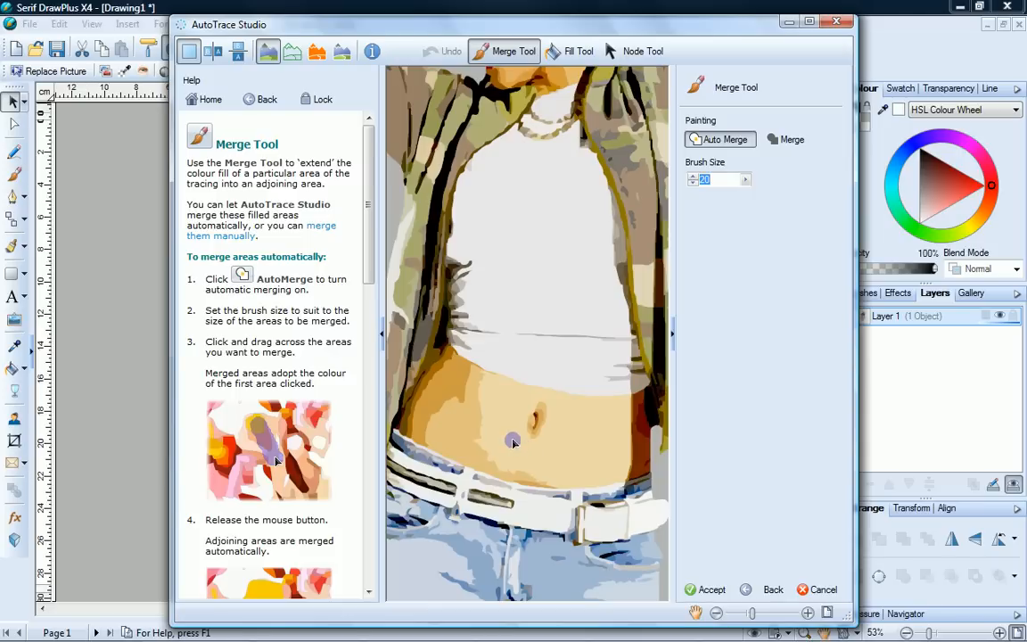
{"action": "left_click_drag", "start_coordinate": [513, 442], "coordinate": [449, 409]}
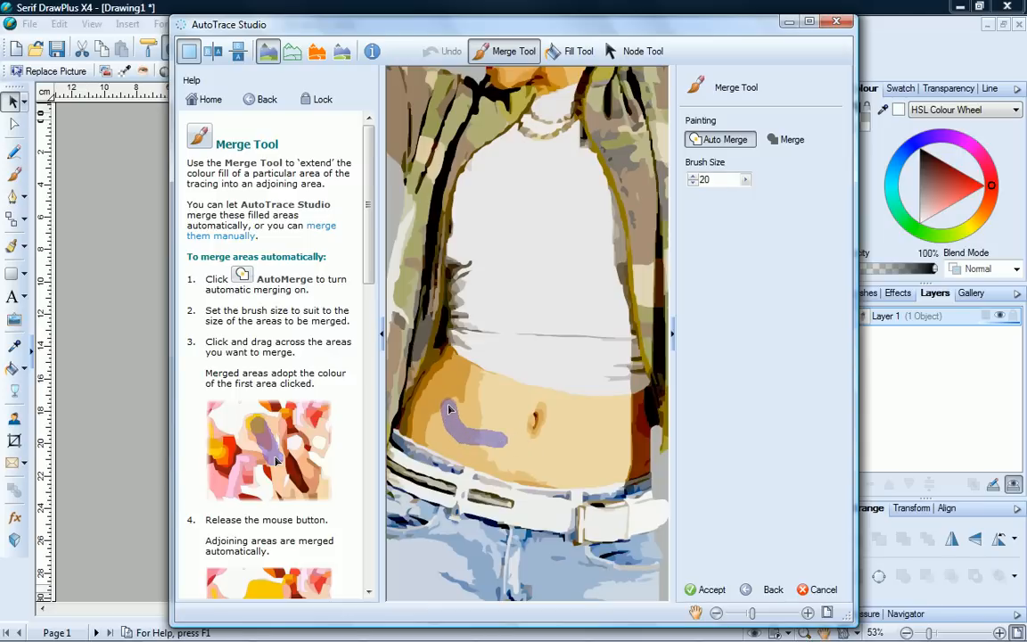
{"action": "left_click", "coordinate": [449, 409]}
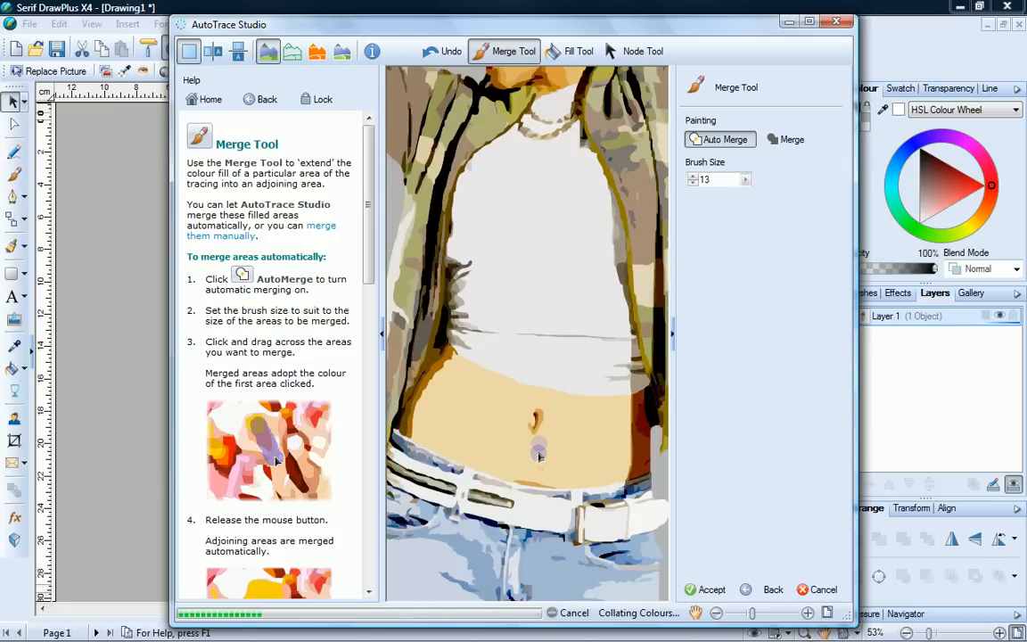
{"action": "mouse_move", "coordinate": [535, 478]}
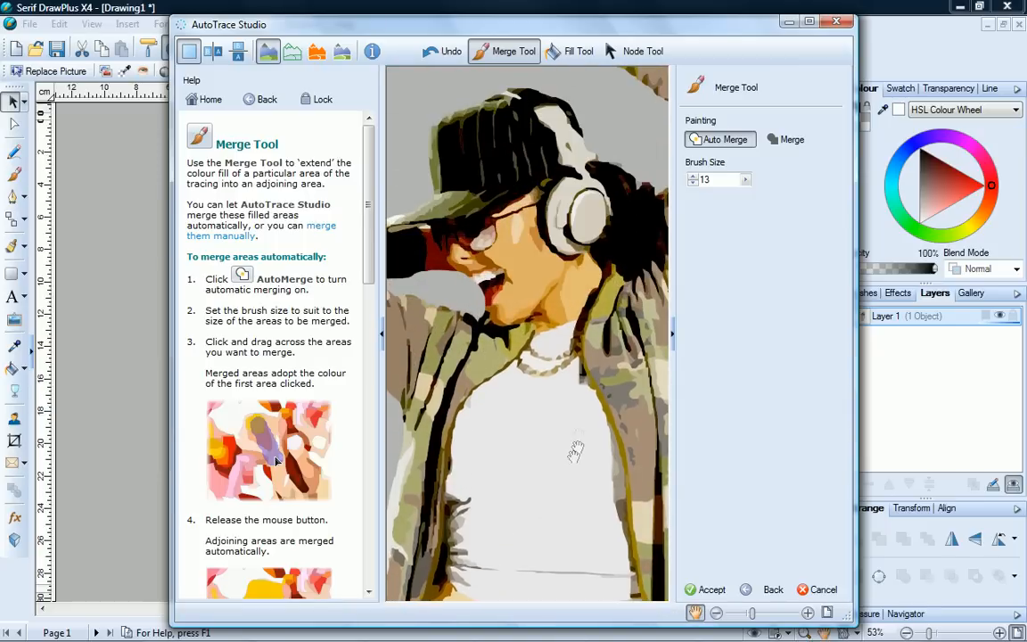
{"action": "mouse_move", "coordinate": [524, 260]}
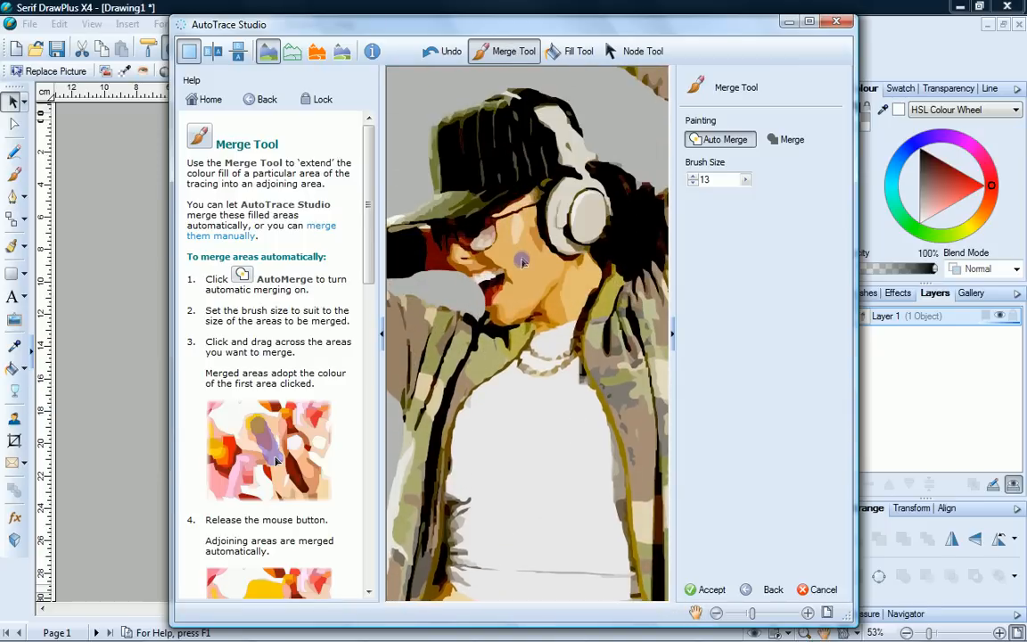
{"action": "mouse_move", "coordinate": [521, 239]}
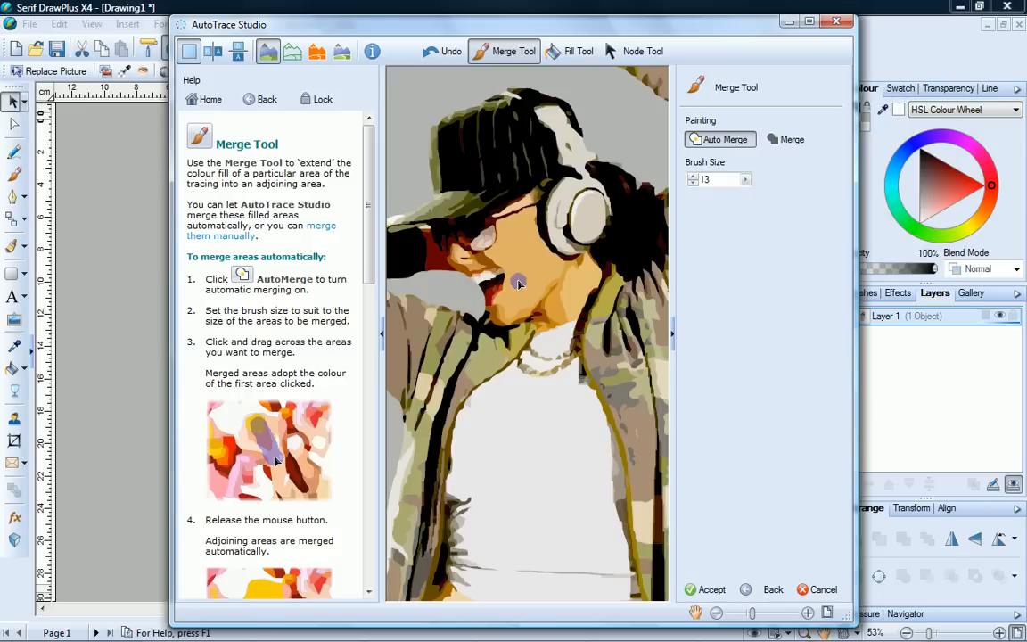
{"action": "mouse_move", "coordinate": [526, 282]}
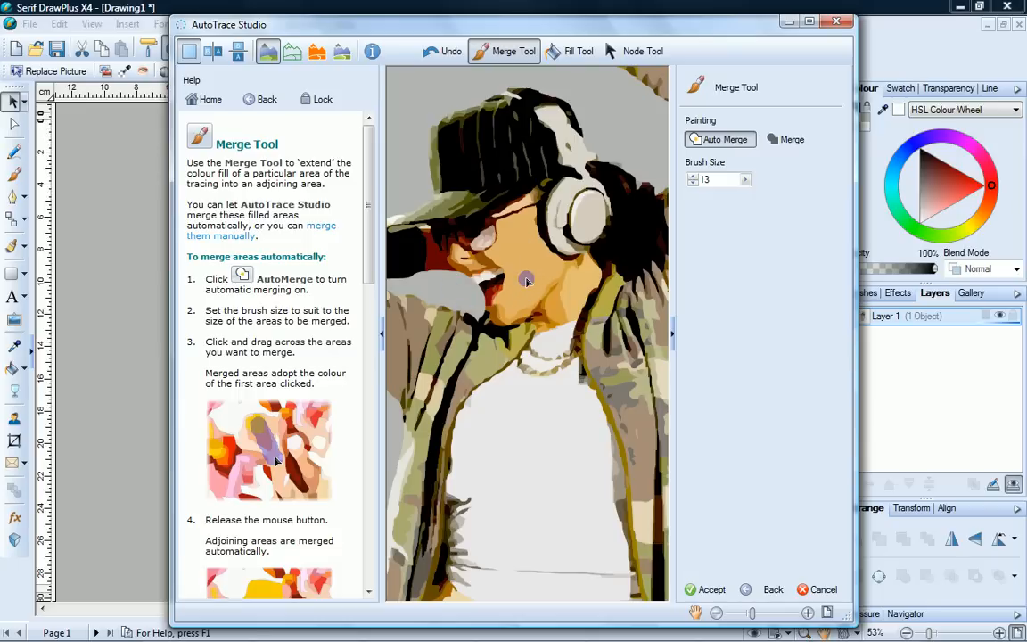
Auto-merge the stray colour patch on the woman's face into its neighbour
{"action": "left_click", "coordinate": [635, 50]}
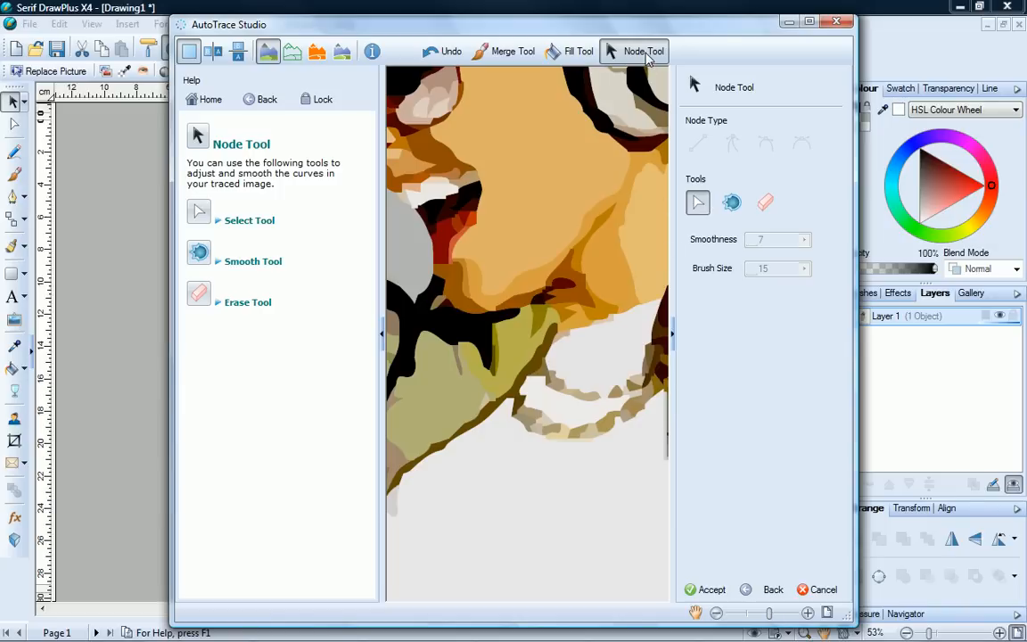
{"action": "mouse_move", "coordinate": [698, 203]}
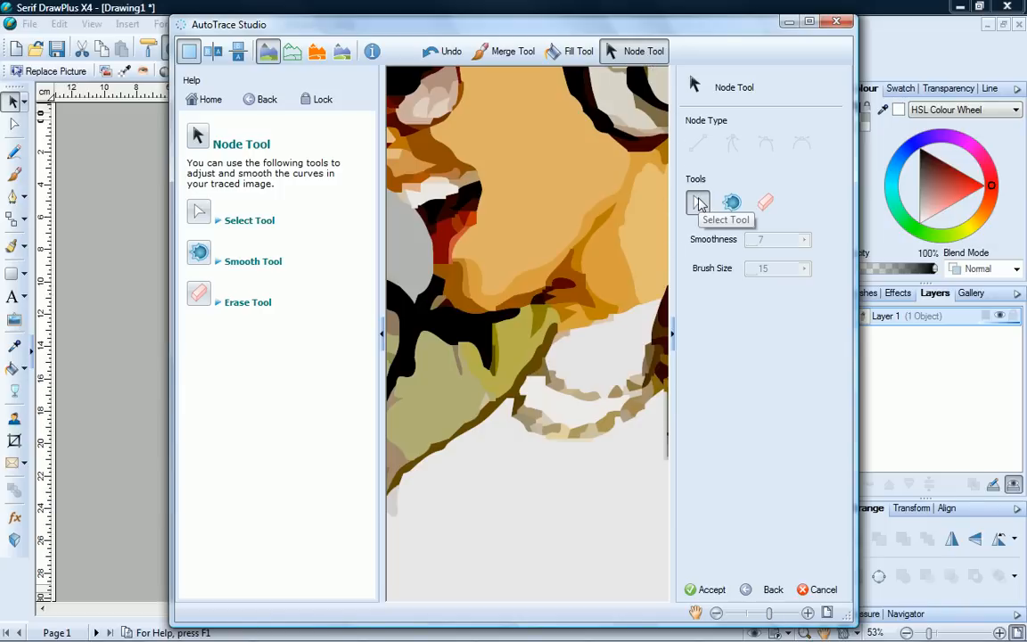
Select nodes on the dark red shape's outline beside the mouth and ready the Smooth Tool
{"action": "left_click", "coordinate": [443, 246]}
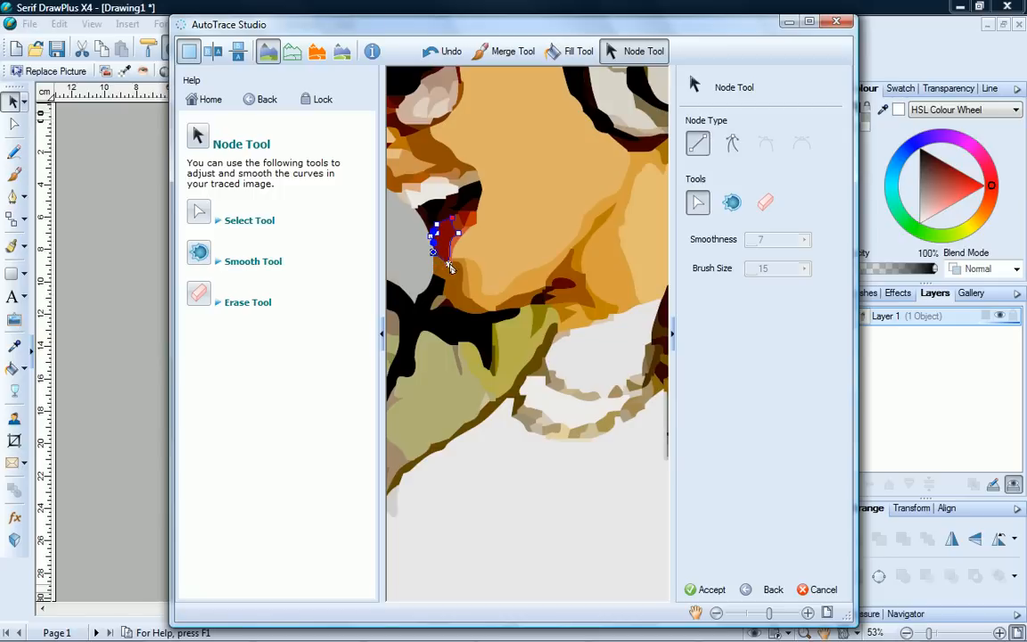
{"action": "left_click", "coordinate": [731, 143]}
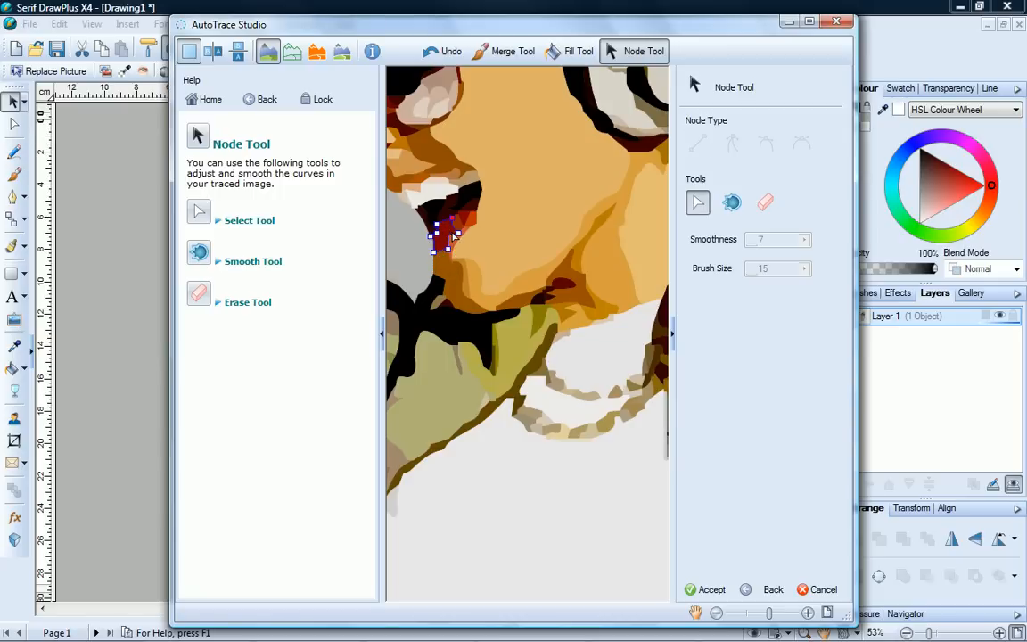
{"action": "left_click", "coordinate": [442, 235]}
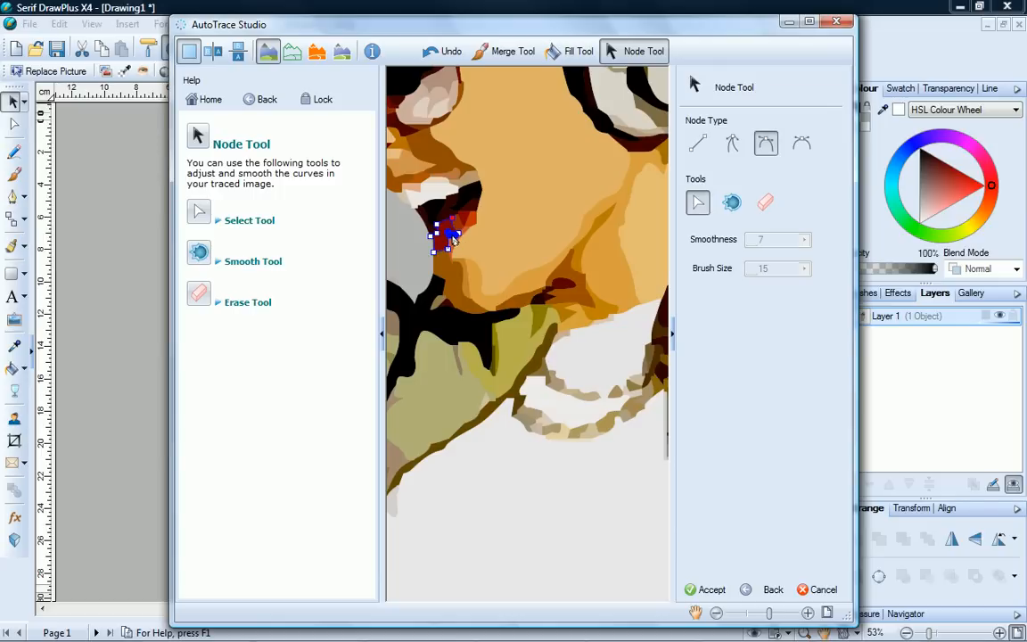
{"action": "left_click", "coordinate": [733, 142]}
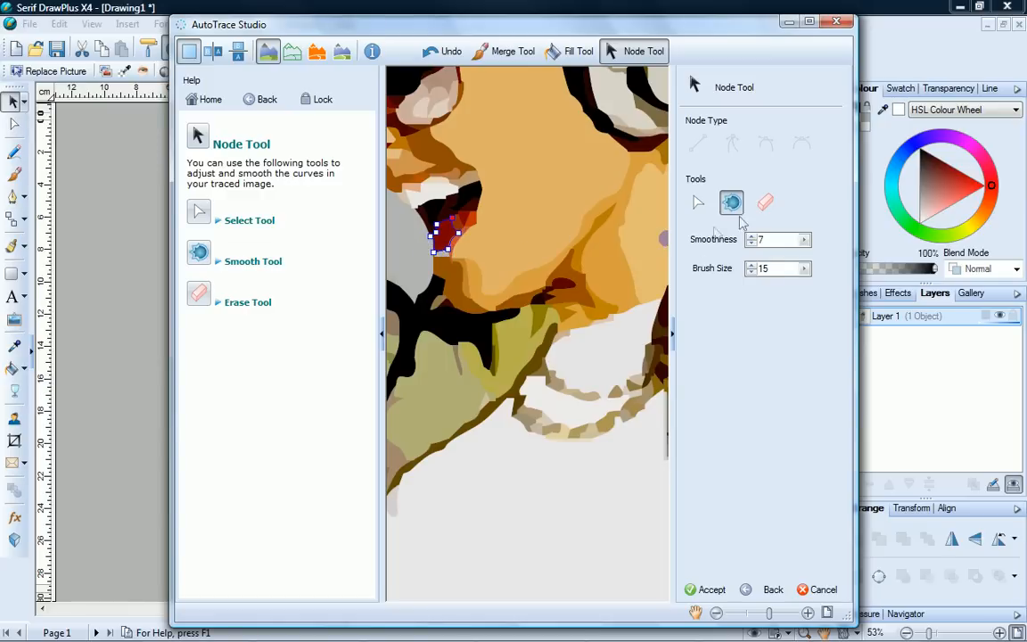
Erase extra nodes so the red shape beside the mouth has a simpler outline
{"action": "left_click", "coordinate": [765, 203]}
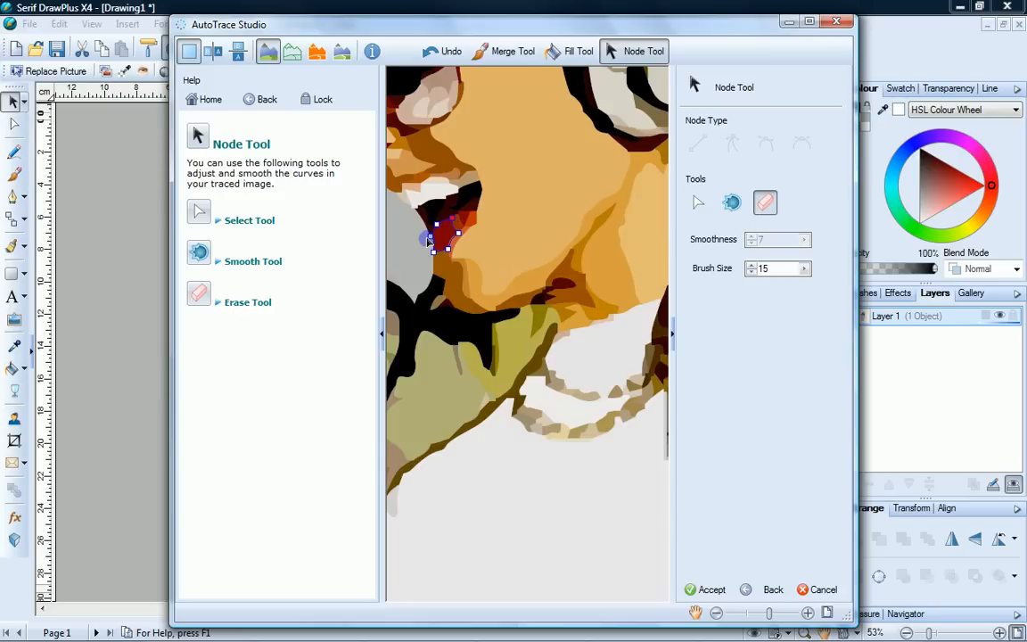
{"action": "left_click", "coordinate": [699, 203]}
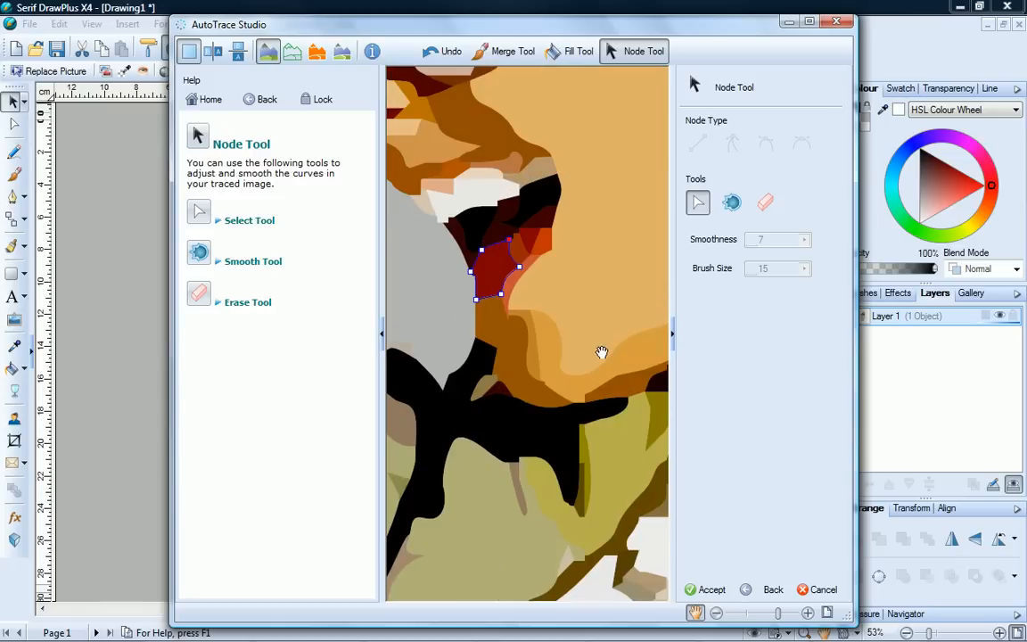
Return to the Merge Tool with brush size reduced to 9
{"action": "left_click", "coordinate": [503, 50]}
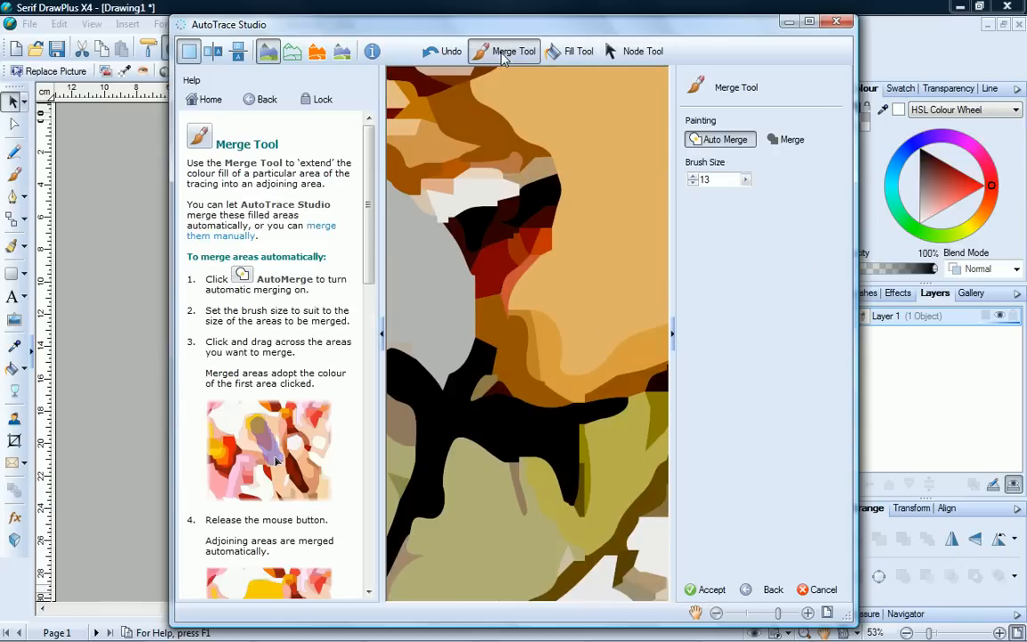
{"action": "left_click", "coordinate": [746, 178]}
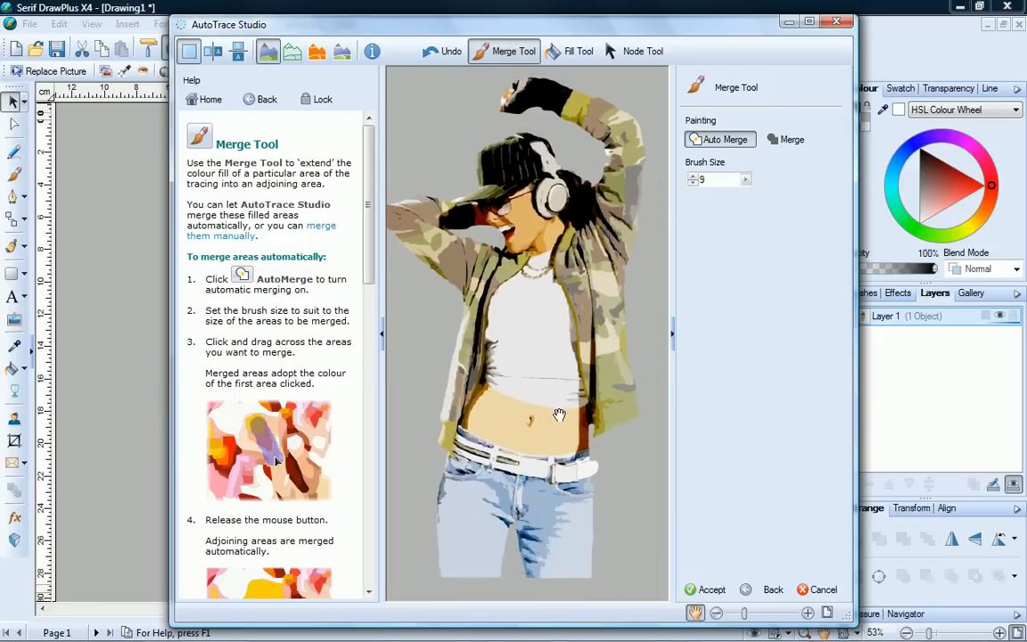
{"action": "mouse_move", "coordinate": [520, 243]}
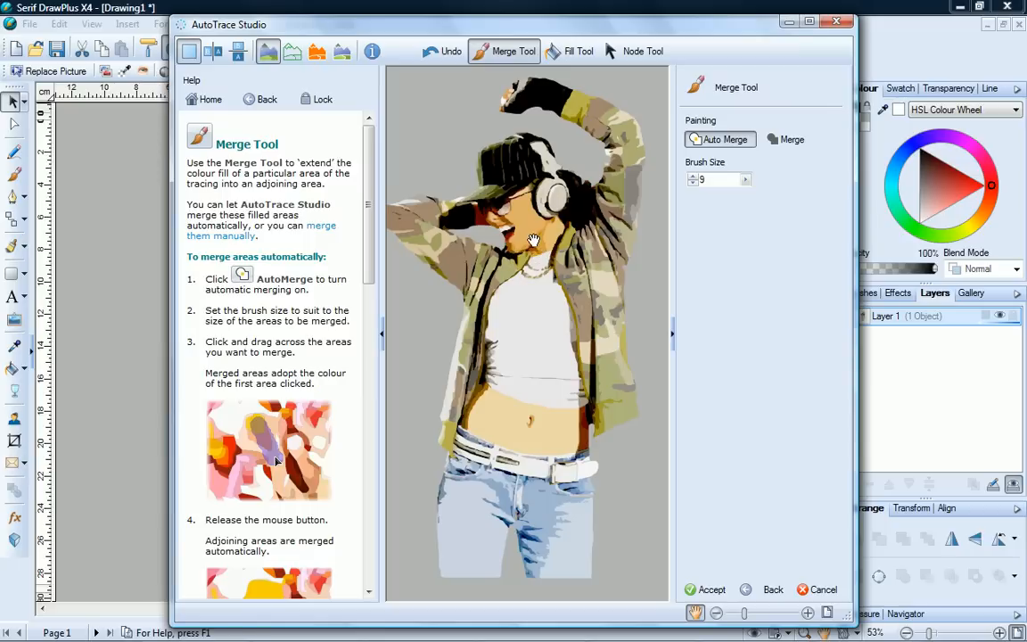
{"action": "mouse_move", "coordinate": [549, 432]}
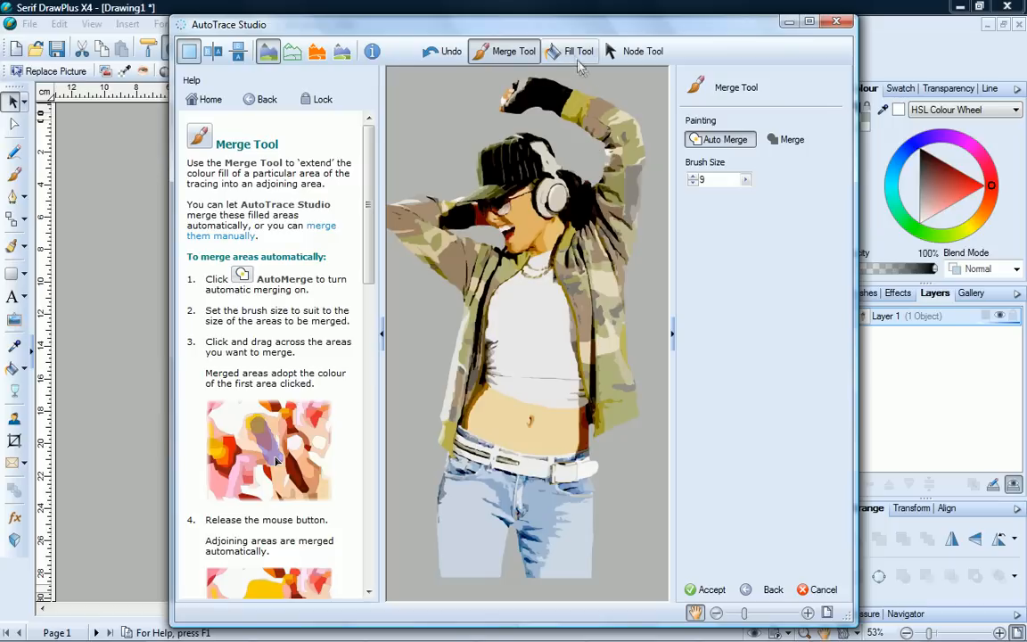
Accept the trace so the vector woman sits on the page, then deselect it
{"action": "left_click", "coordinate": [578, 50]}
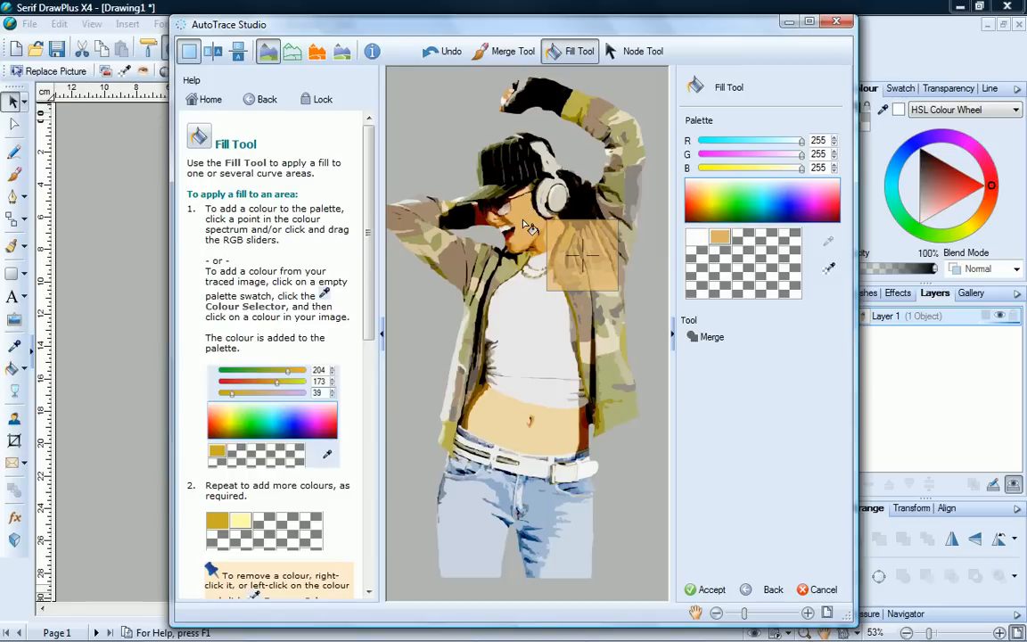
{"action": "left_click", "coordinate": [544, 437]}
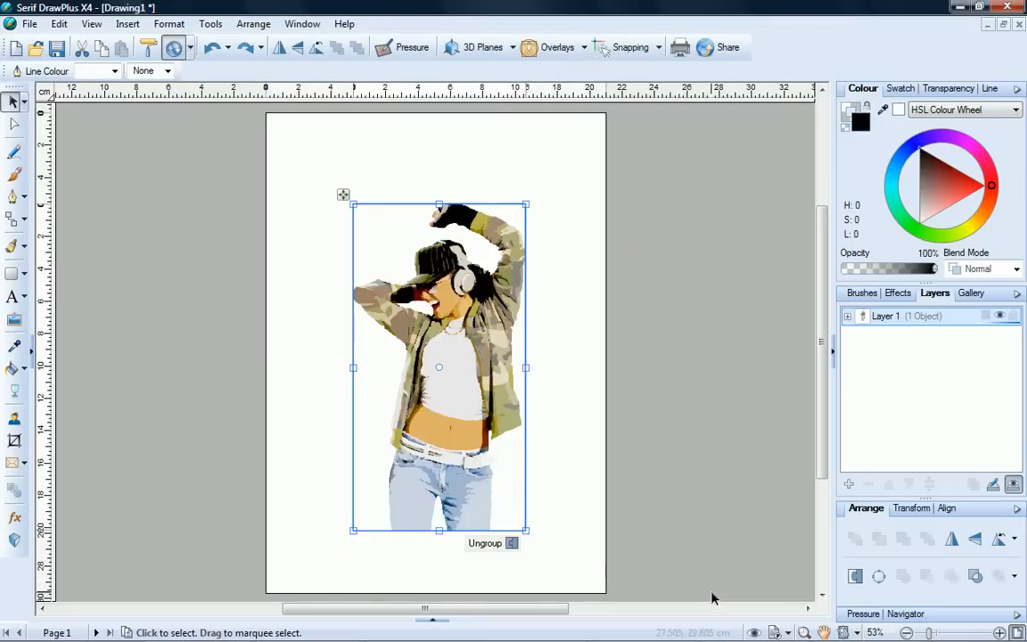
{"action": "left_click", "coordinate": [711, 446]}
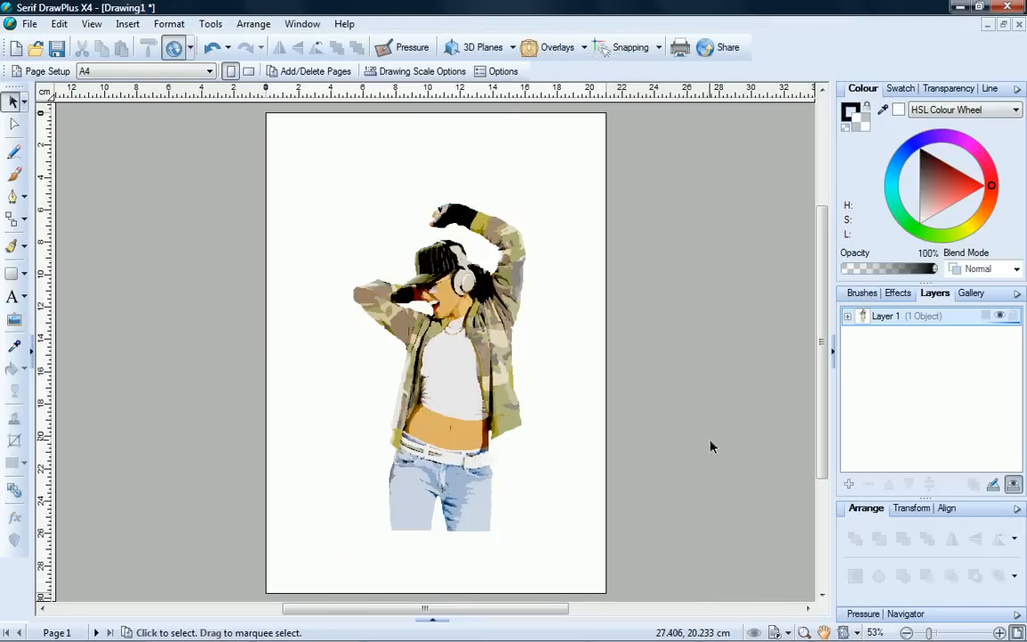